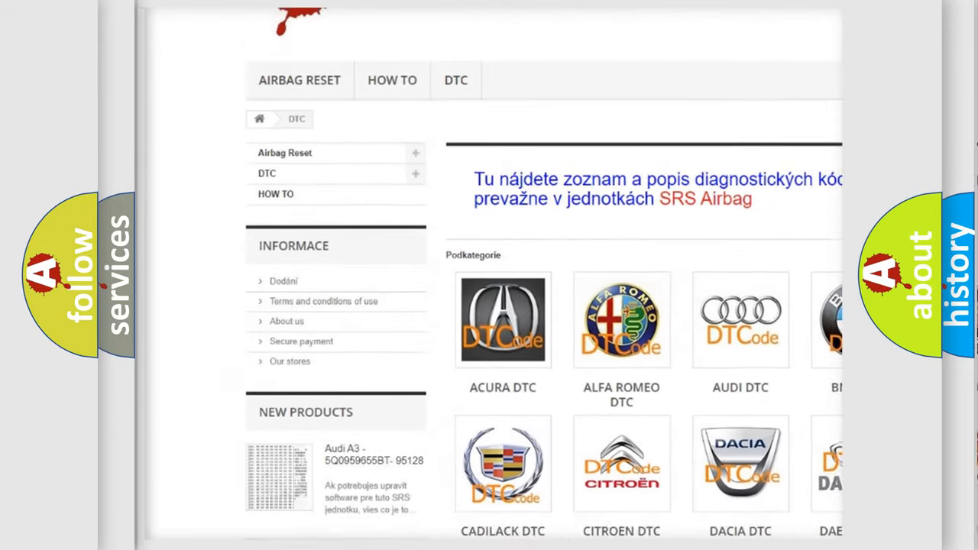
- Scroll the DTC catalogue down past the lower car-make logos to Jeep and Kia
{"action": "scroll", "scroll_direction": "down", "scroll_amount": 3}
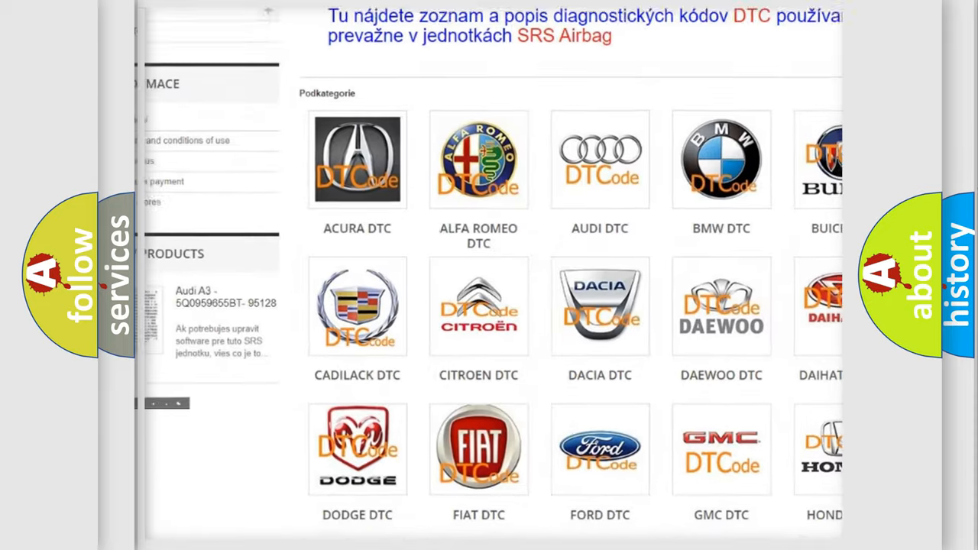
{"action": "scroll", "scroll_direction": "down", "scroll_amount": 3}
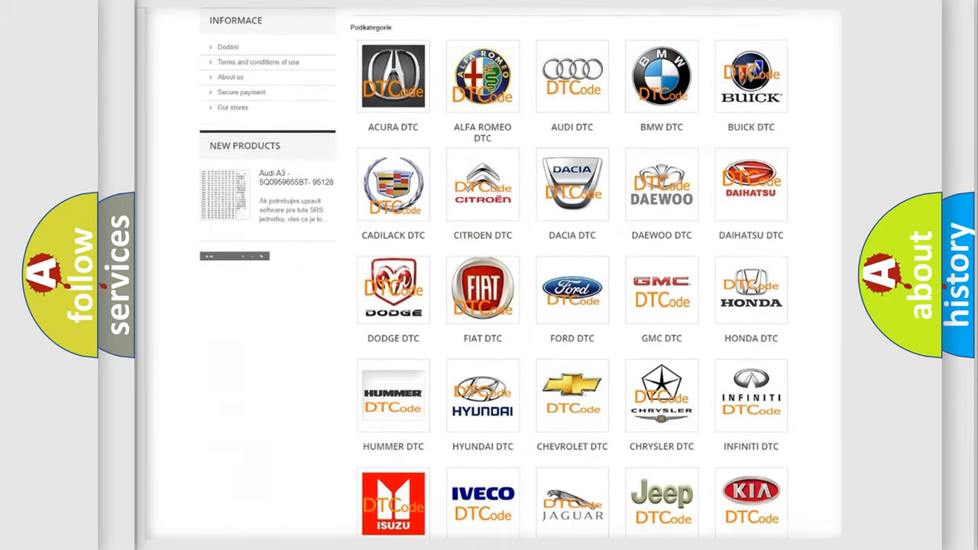
{"action": "scroll", "scroll_direction": "down", "scroll_amount": 3}
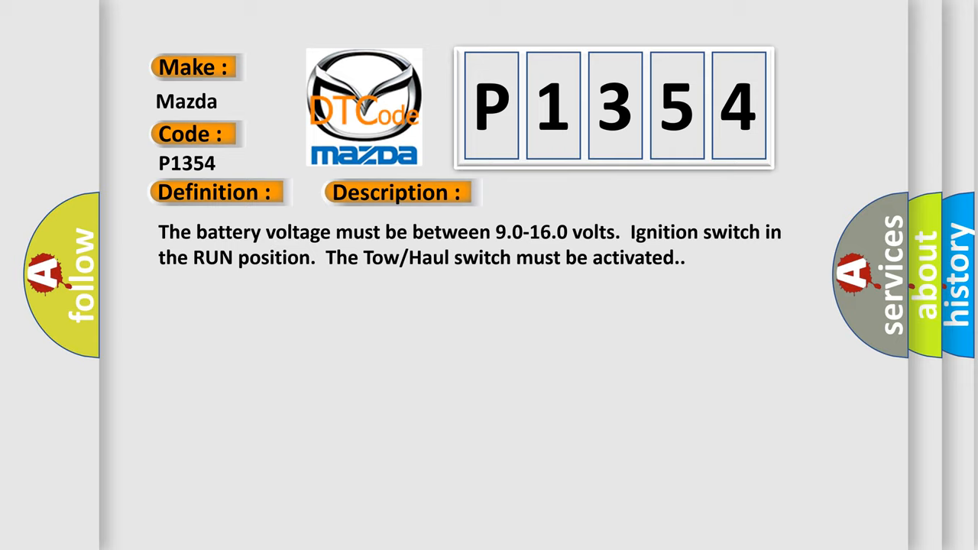
- Reveal the P1354 description: 9.0-16.0 V battery, ignition in RUN, Tow/Haul switch activated
{"action": "left_click", "coordinate": [561, 192]}
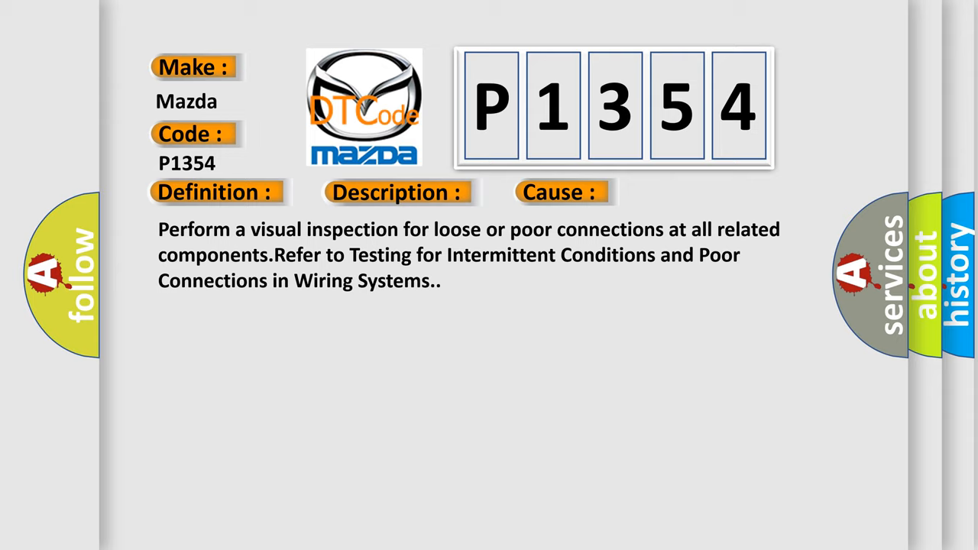